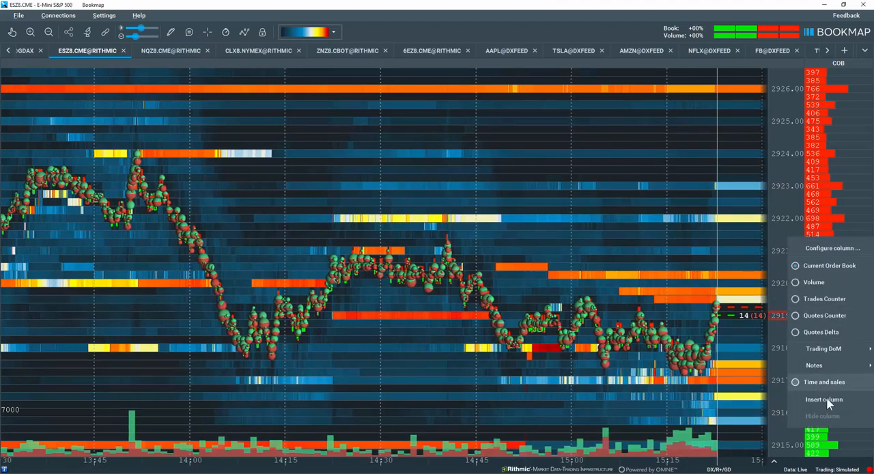
# - Insert a new volume profile column beside the order book on the ES chart
pyautogui.click(825, 399)
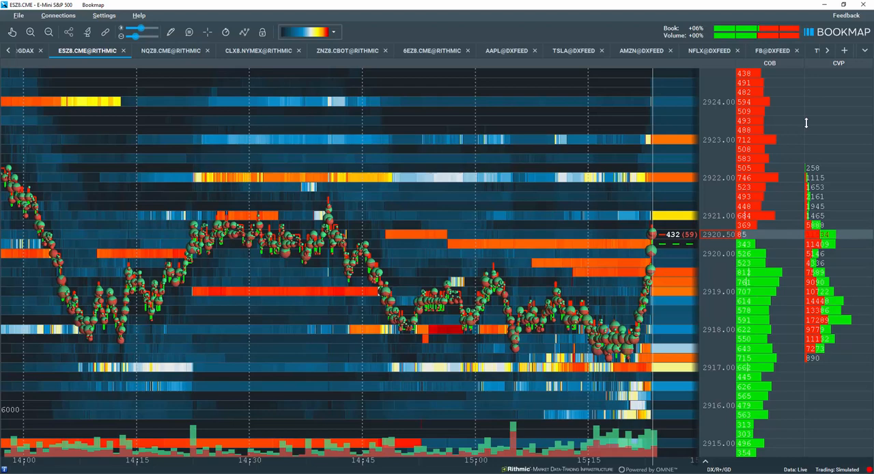
# - Change the column to Session Range Volume Profile (SVP) and bring up its settings
pyautogui.rightClick(805, 123)
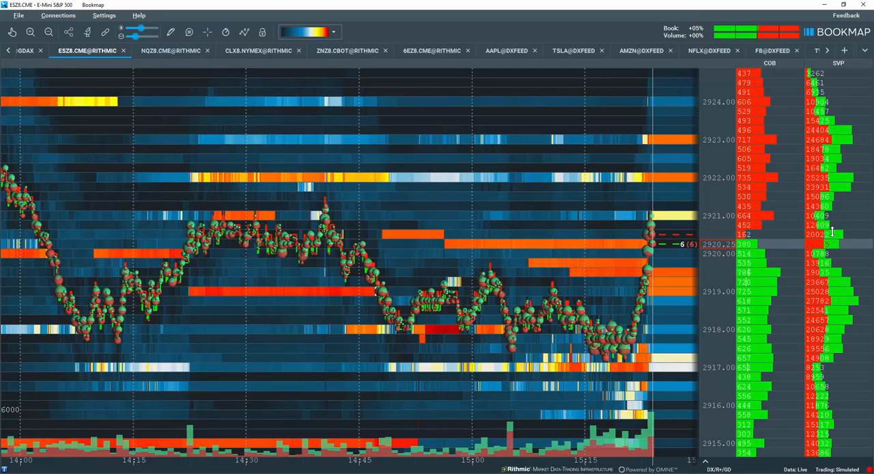
pyautogui.rightClick(826, 157)
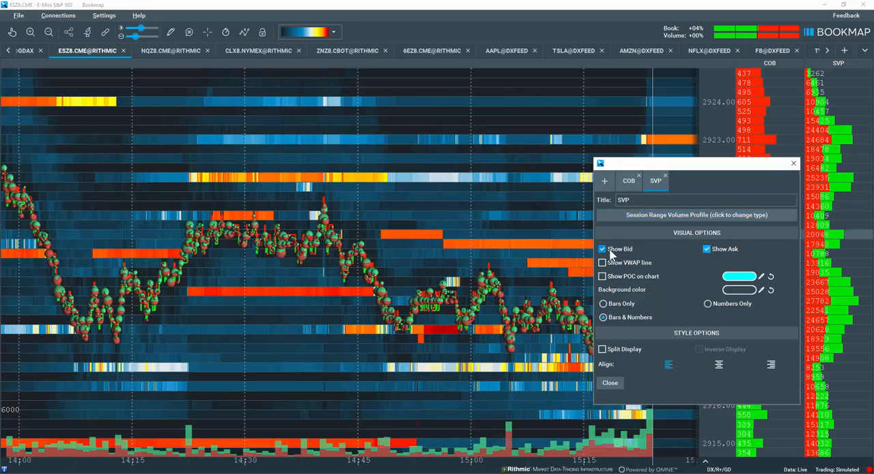
# - Keep Show Ask on and enable the VWAP line and POC on the chart
pyautogui.click(707, 249)
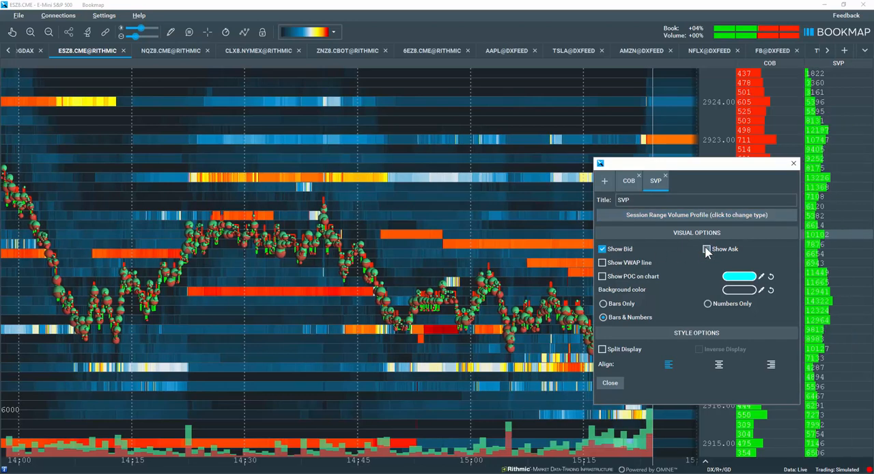
pyautogui.click(707, 248)
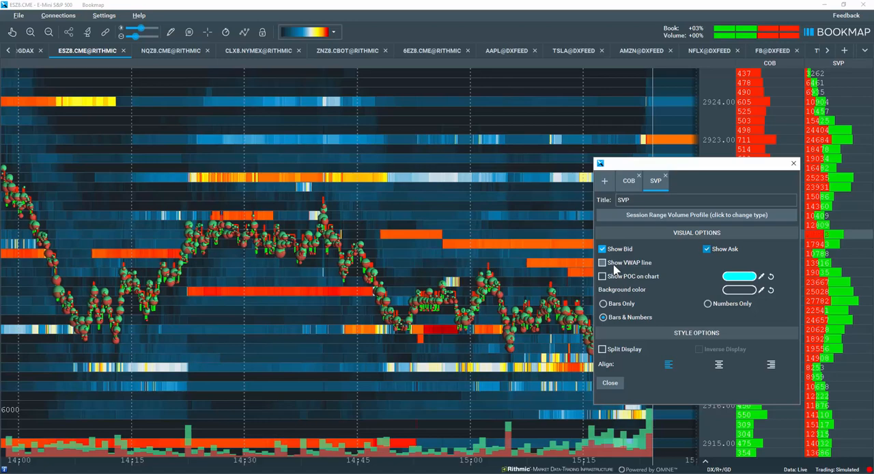
pyautogui.click(602, 262)
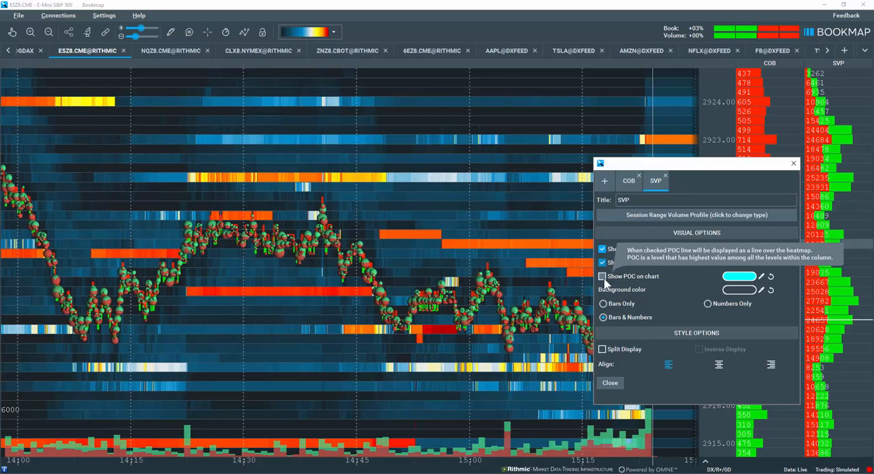
pyautogui.click(603, 275)
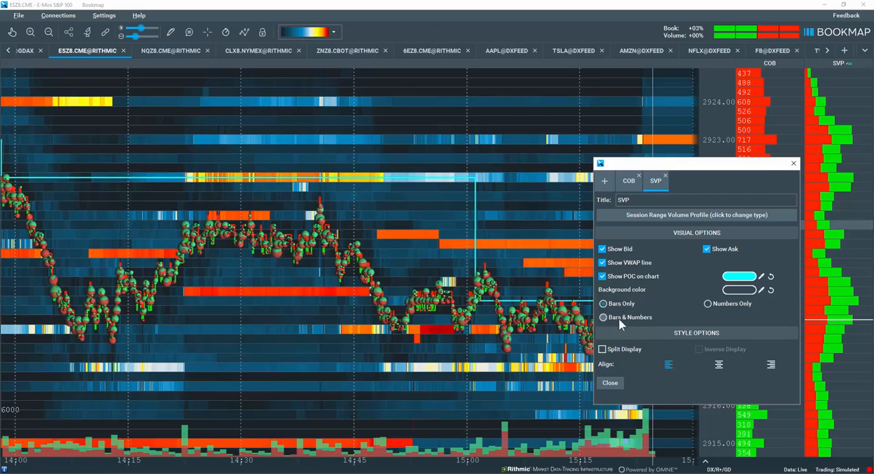
# - Switch the profile display to Bars & Numbers
pyautogui.click(707, 303)
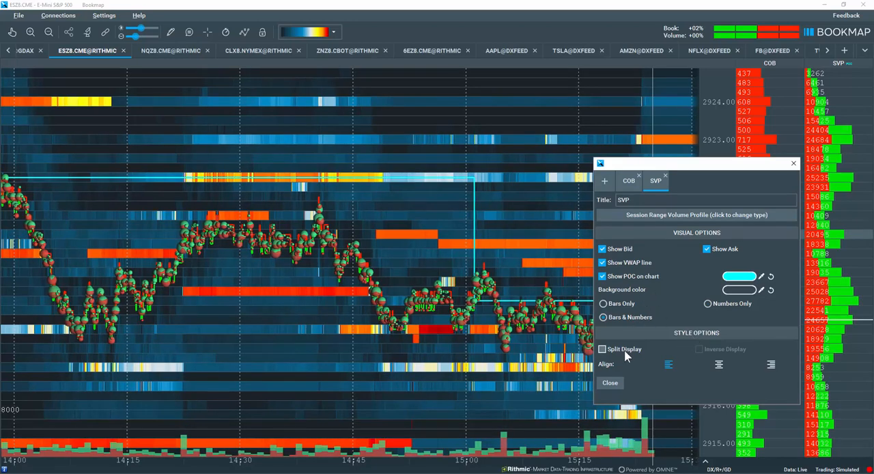
# - Enable Split Display and Inverse Display under Style Options
pyautogui.click(602, 350)
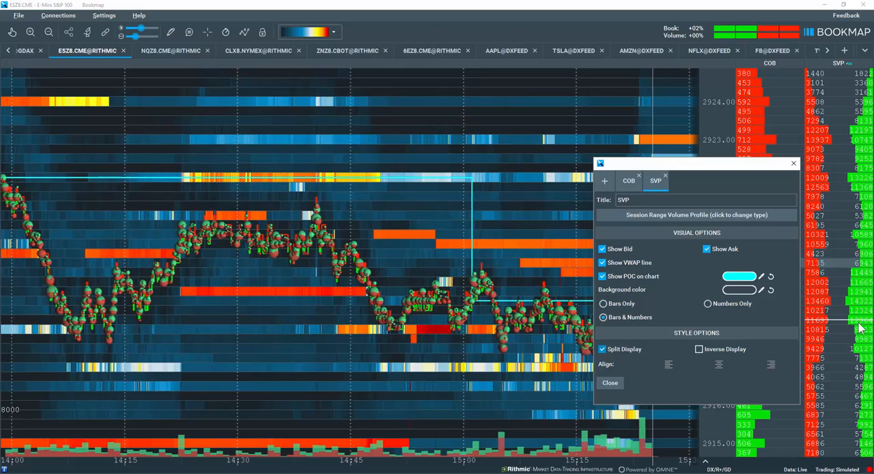
pyautogui.click(699, 349)
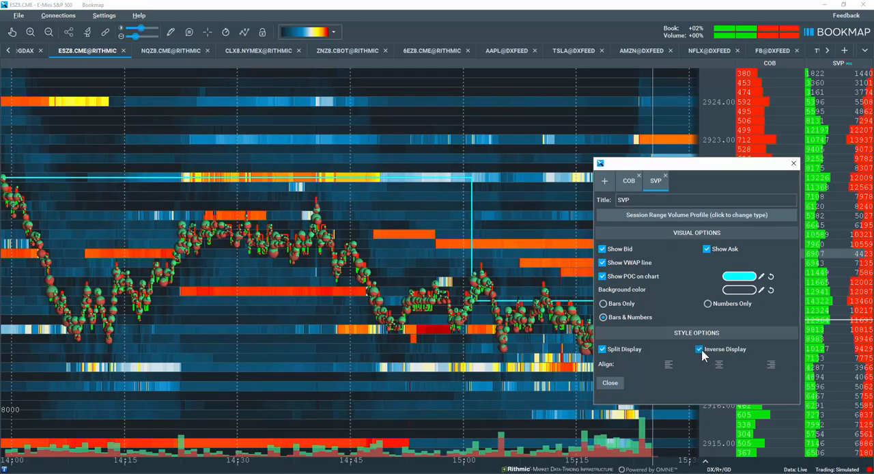